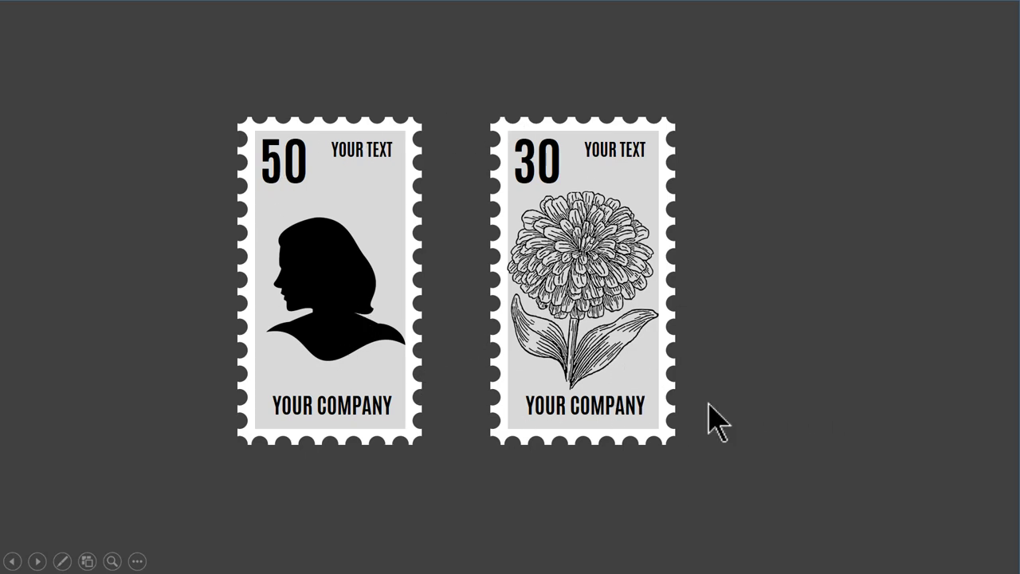
mouse_move(890, 396)
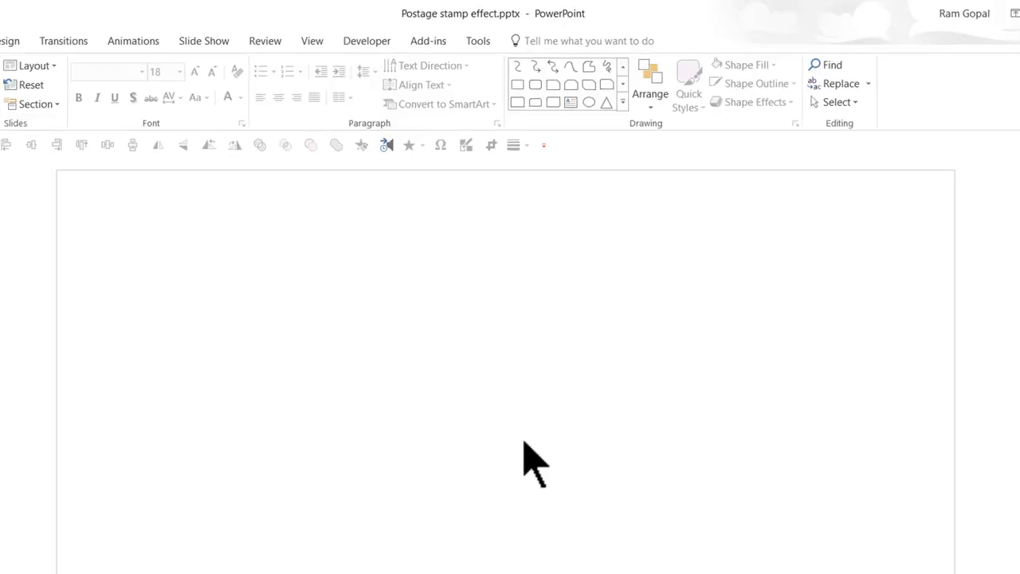
- Draw a small circle near the slide's upper left using the Oval shape
left_click(623, 86)
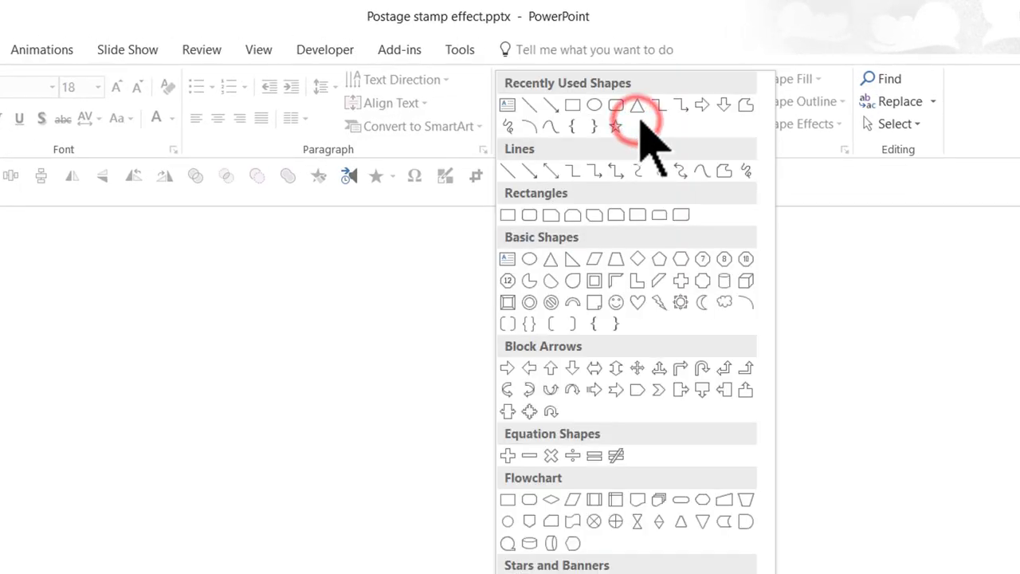
mouse_move(528, 259)
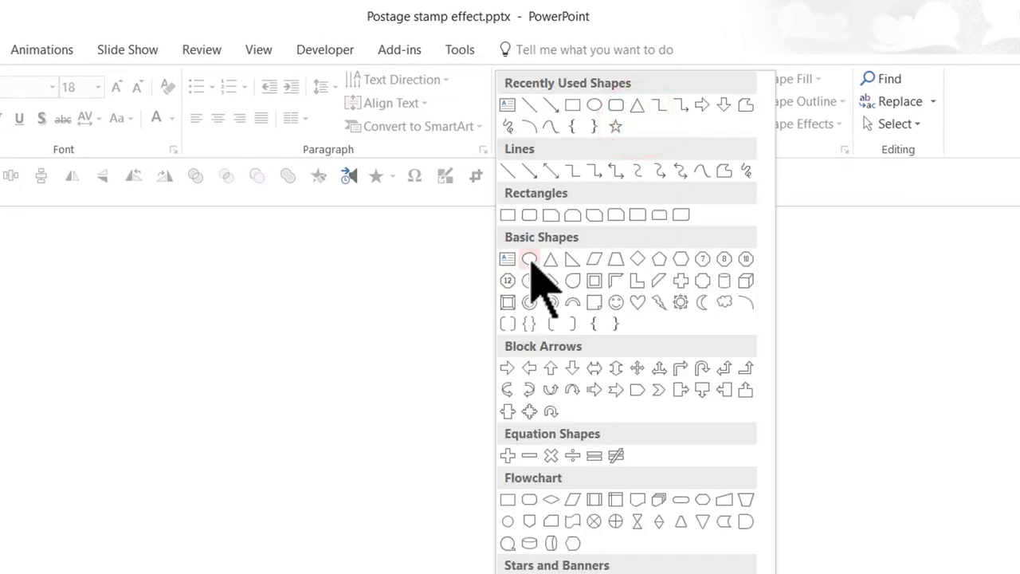
left_click(528, 258)
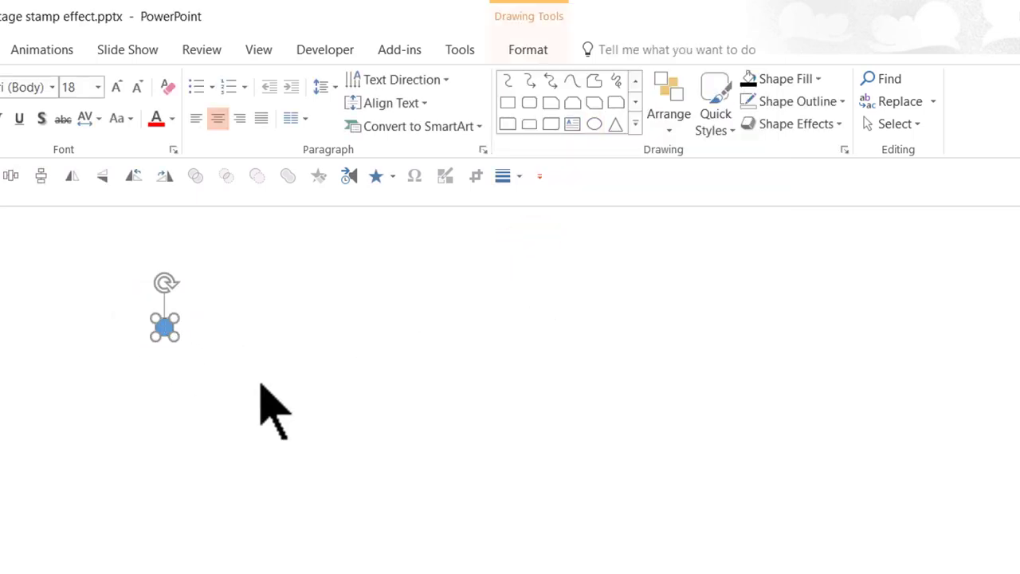
left_click(788, 102)
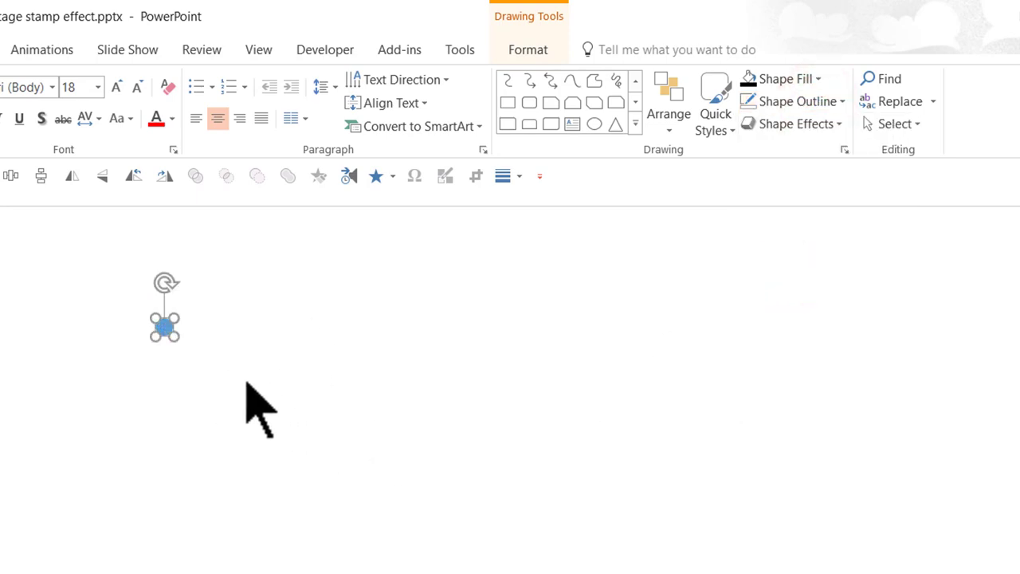
mouse_move(291, 378)
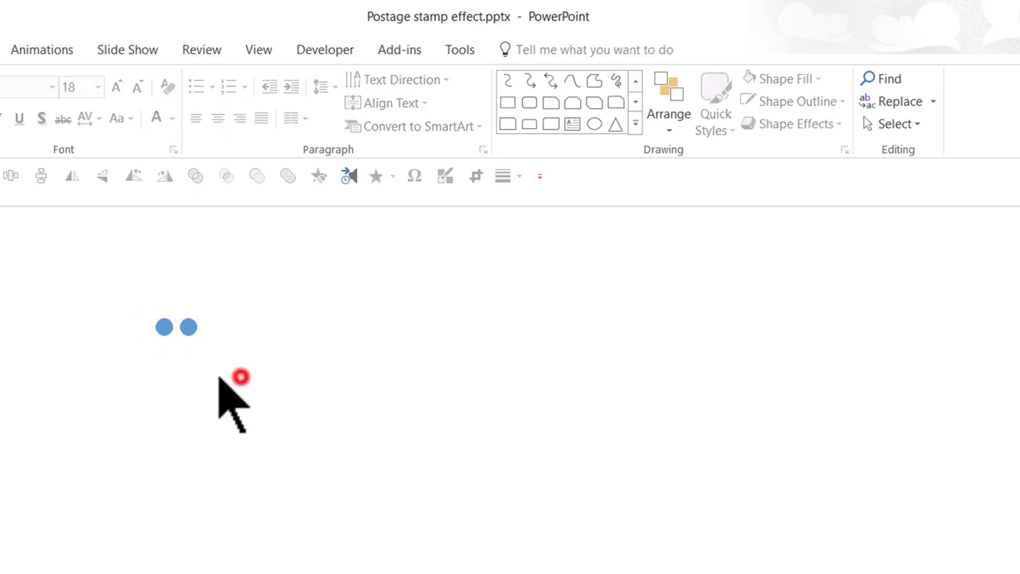
- Duplicate the circle into a row of sixteen evenly spaced dots and group them
left_click(187, 327)
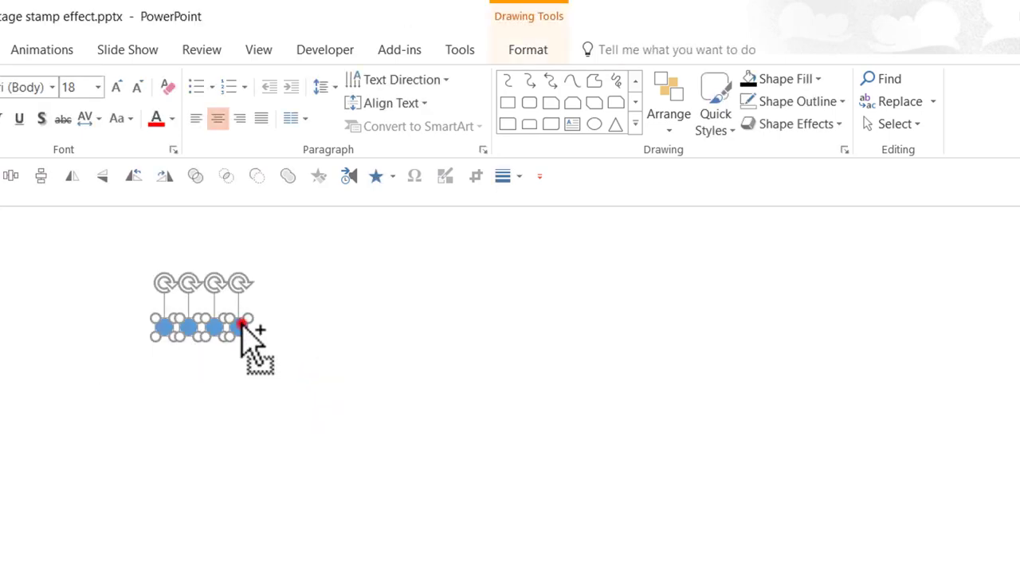
left_click_drag(243, 327, 339, 327)
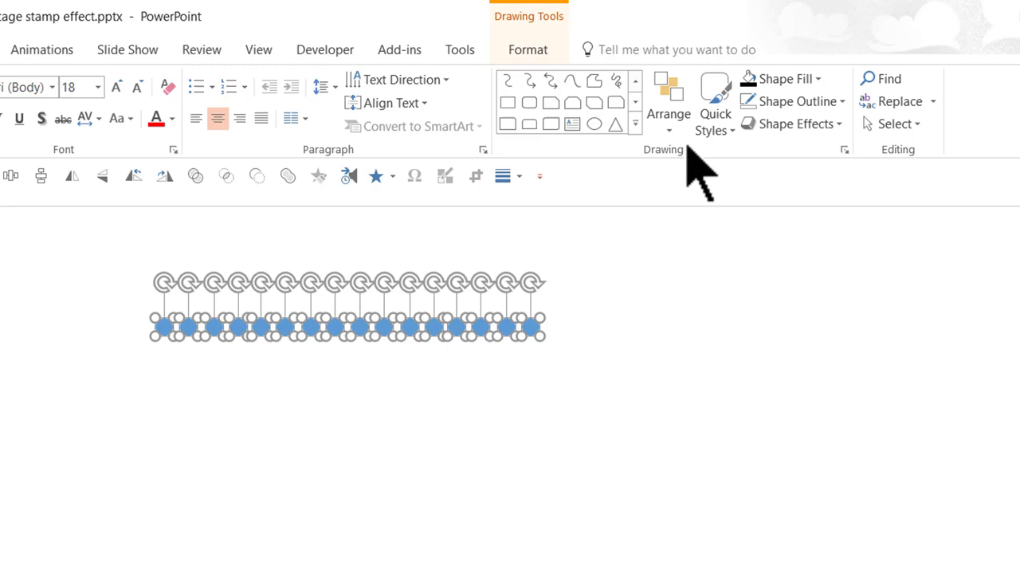
left_click(668, 104)
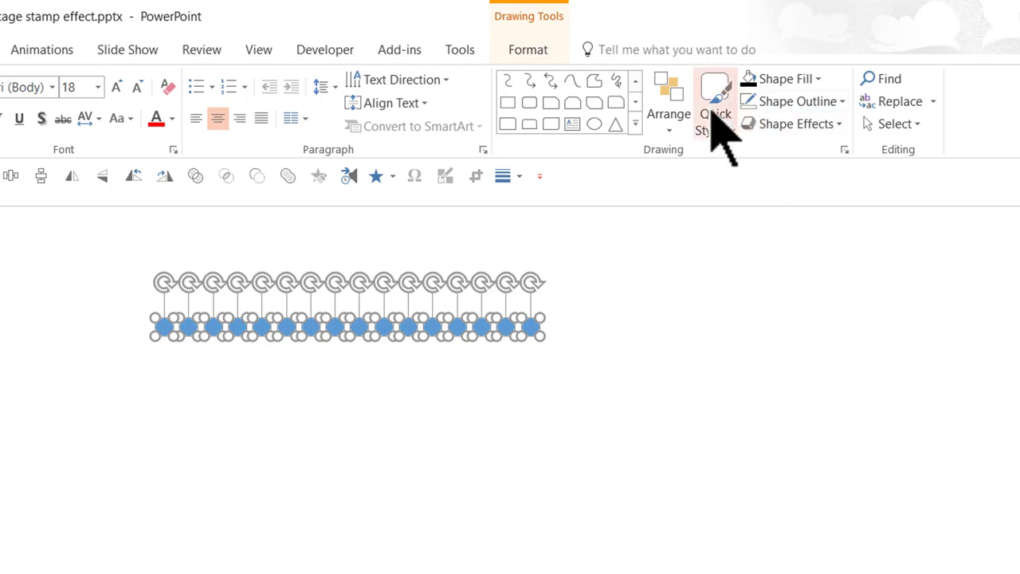
left_click(668, 104)
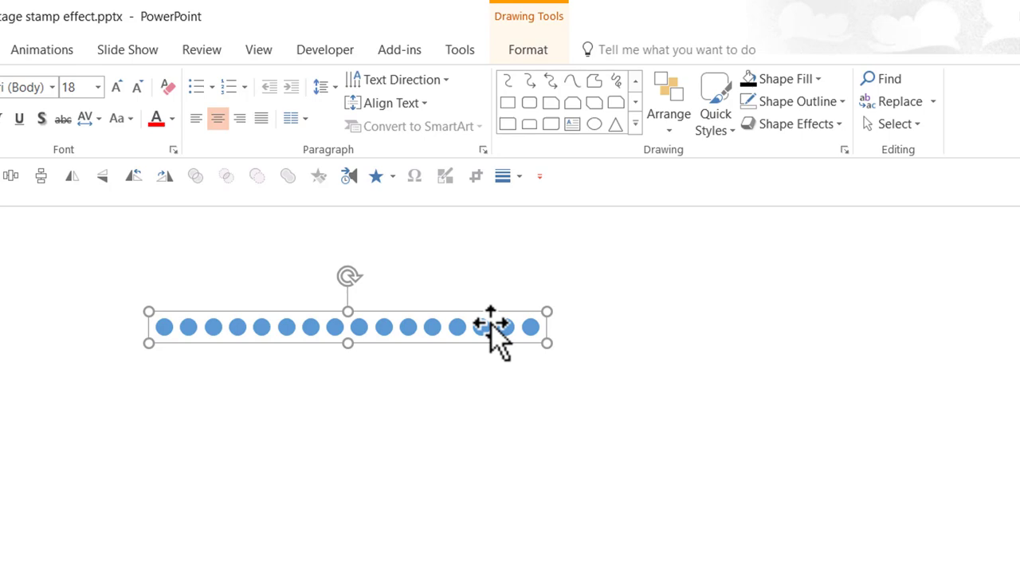
mouse_move(678, 335)
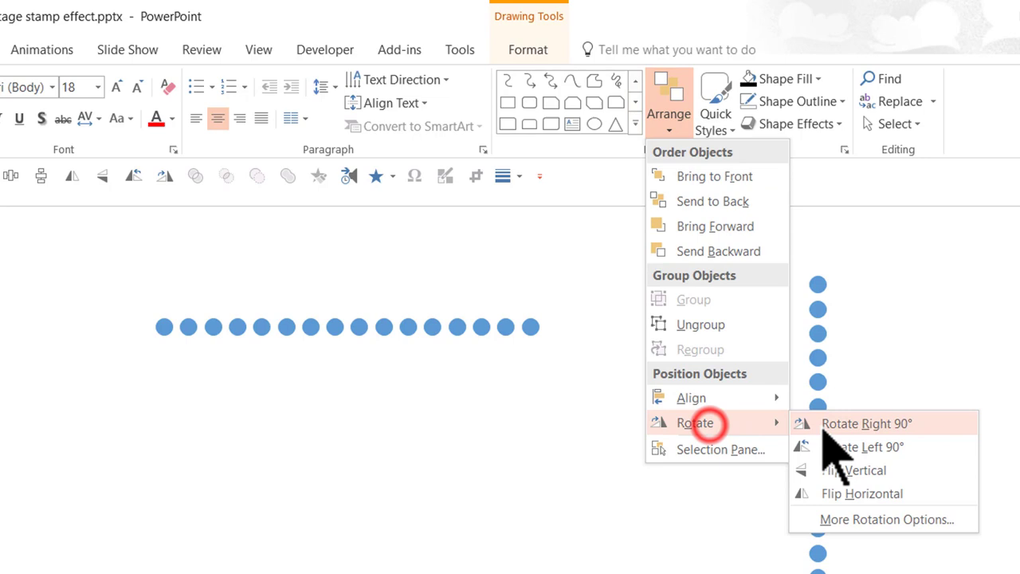
- Rotate a copied dot row upright, move it to the top row's end, and align the rows
left_click(866, 424)
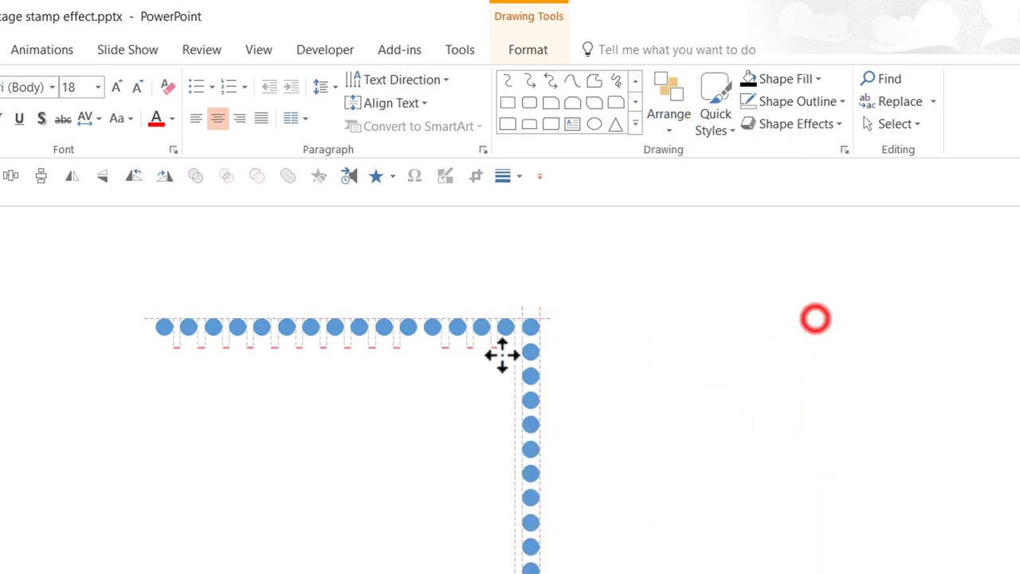
left_click_drag(530, 355, 359, 355)
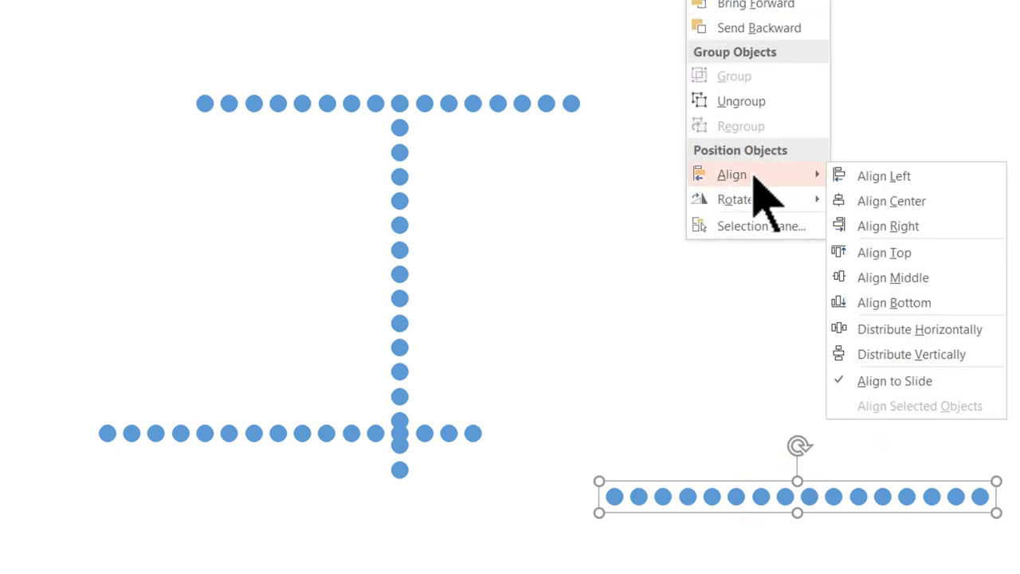
left_click(891, 200)
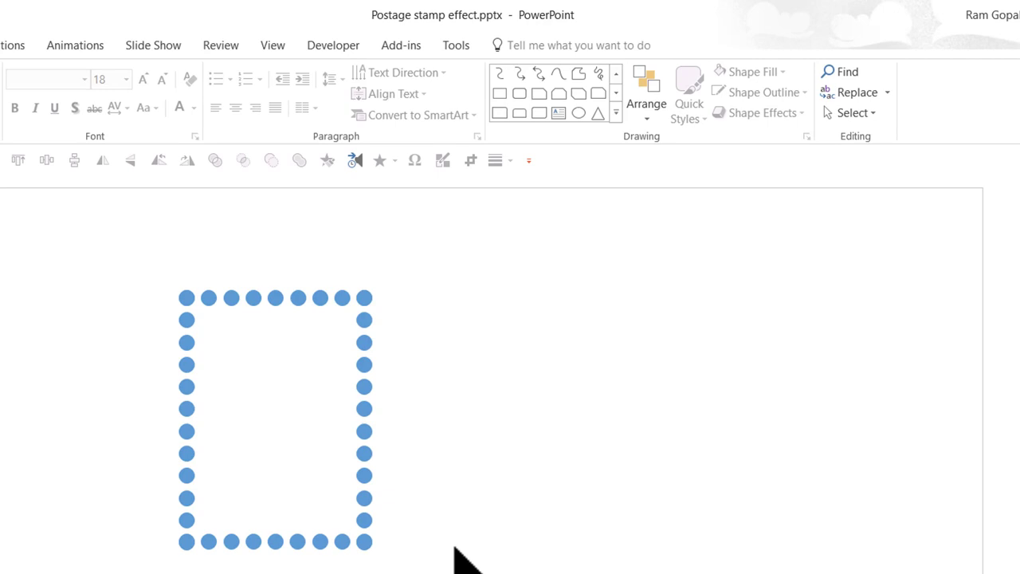
- Pick the Rectangle shape to draw inside the dotted border
left_click(616, 114)
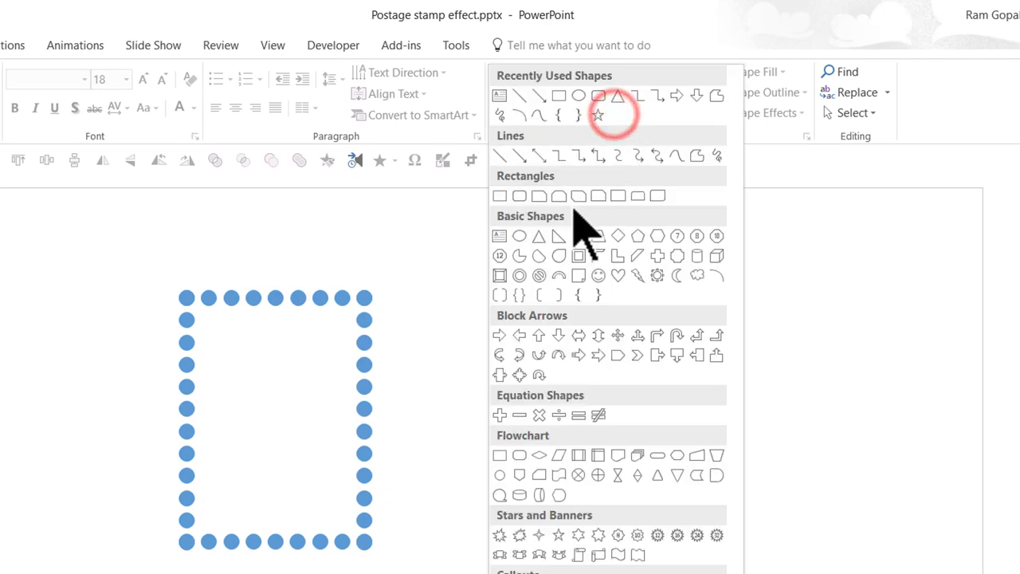
left_click(500, 196)
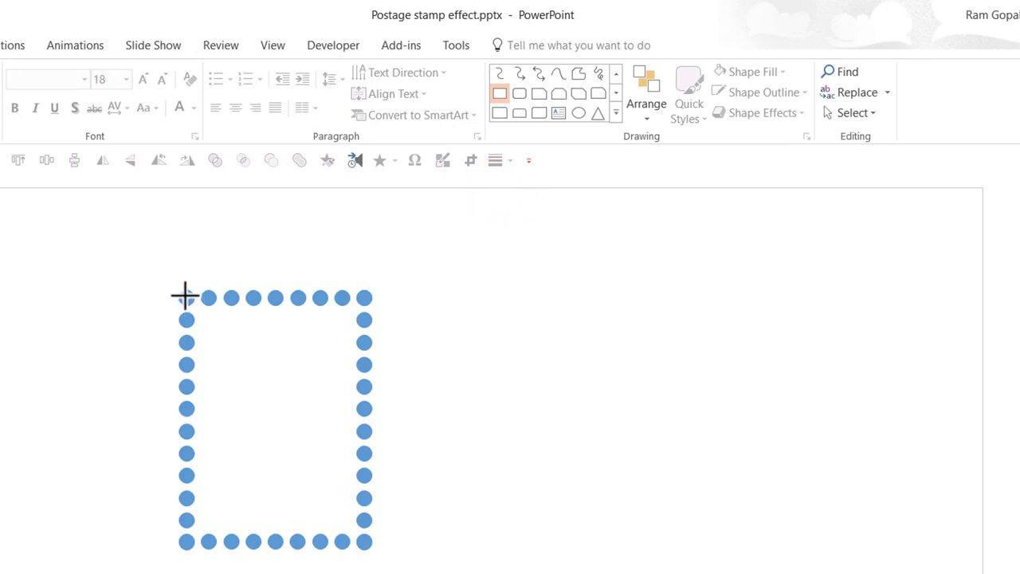
mouse_move(191, 307)
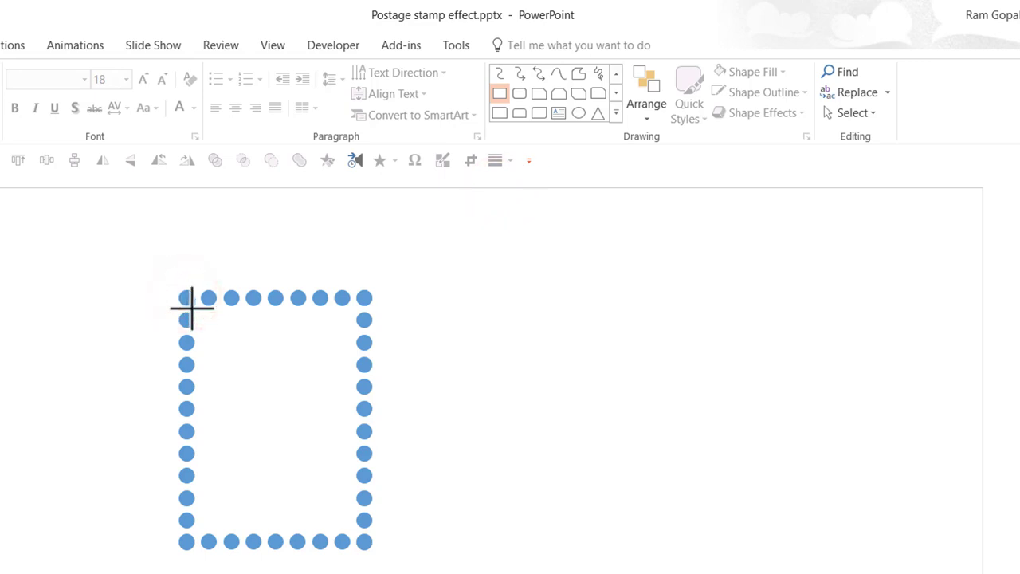
mouse_move(200, 317)
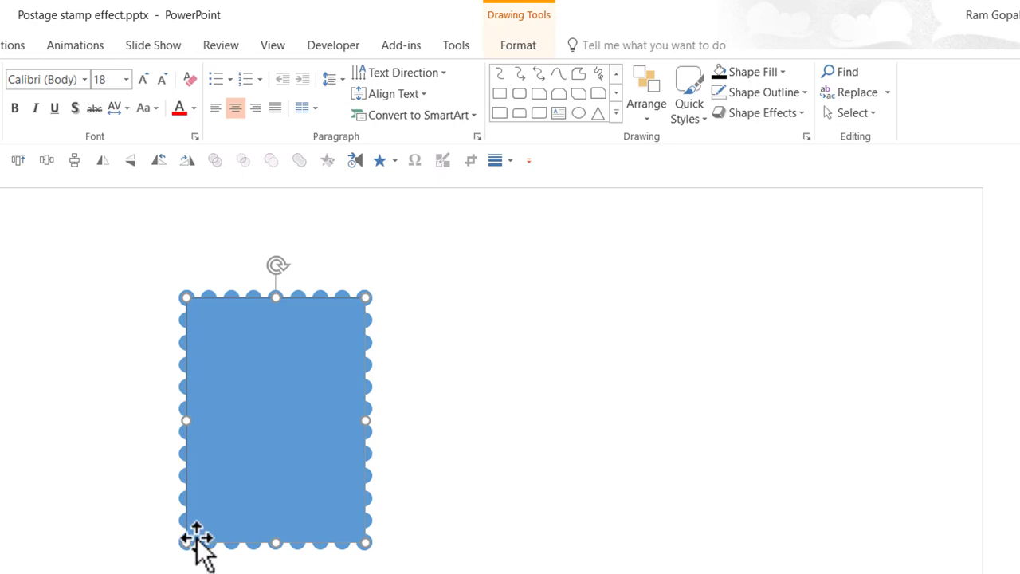
mouse_move(263, 343)
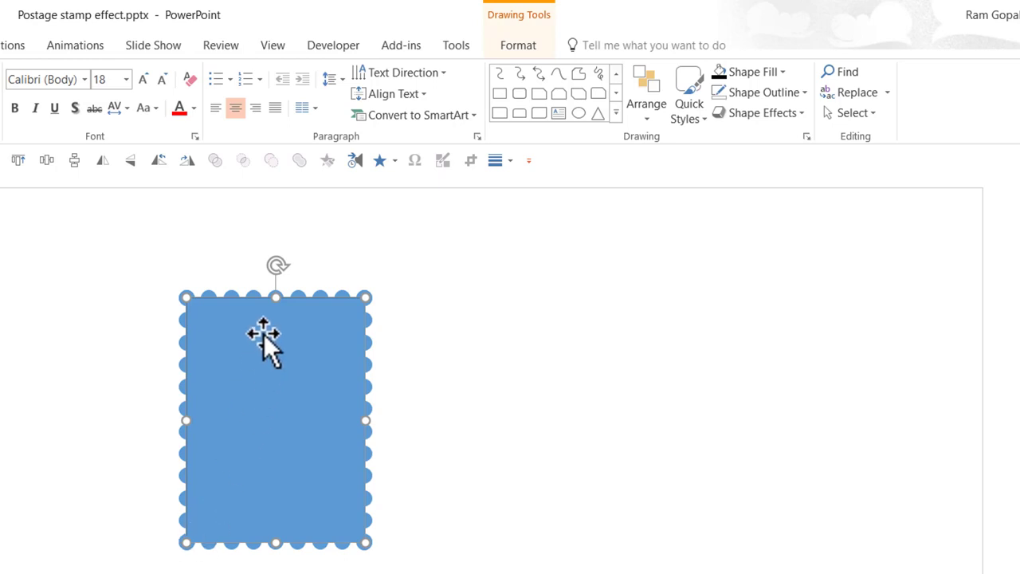
mouse_move(291, 387)
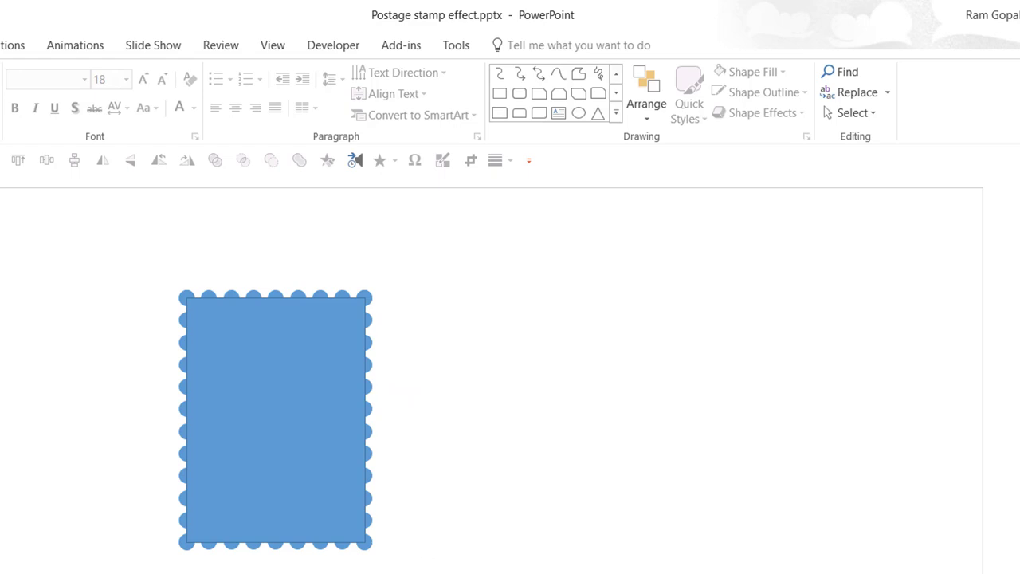
mouse_move(167, 403)
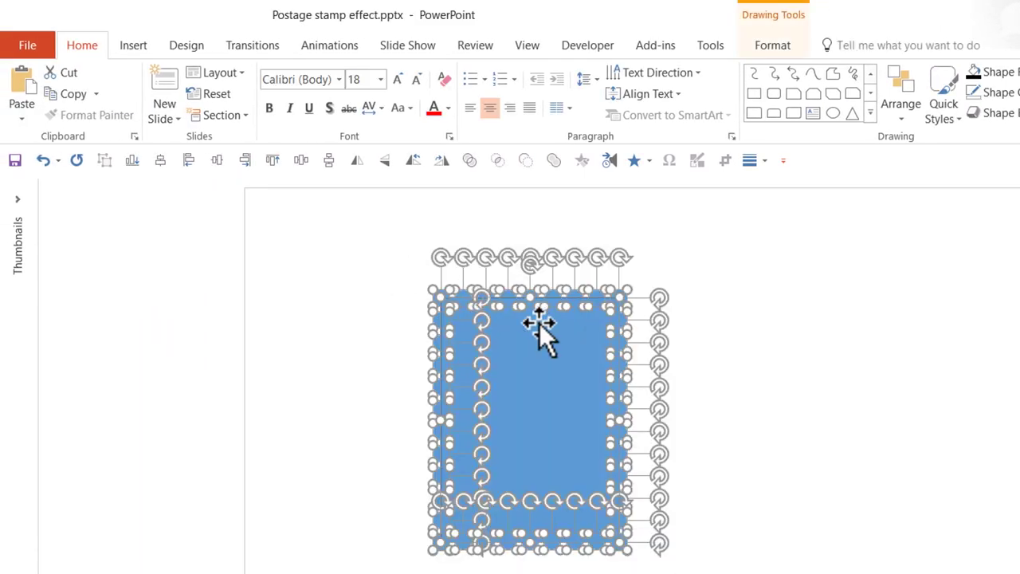
- Subtract the dots from the rectangle with Merge Shapes to leave perforated edges
left_click(771, 44)
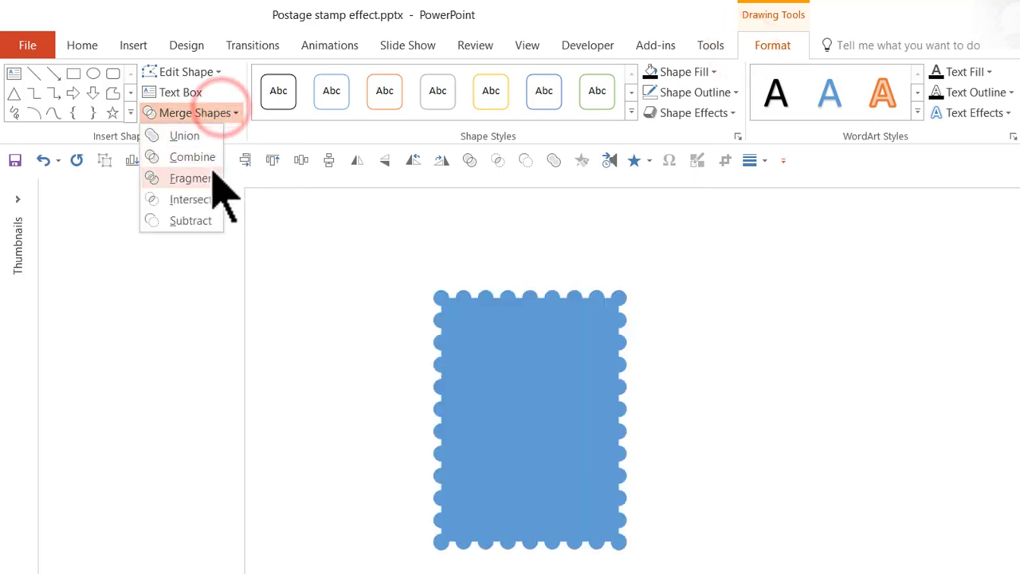
left_click(191, 177)
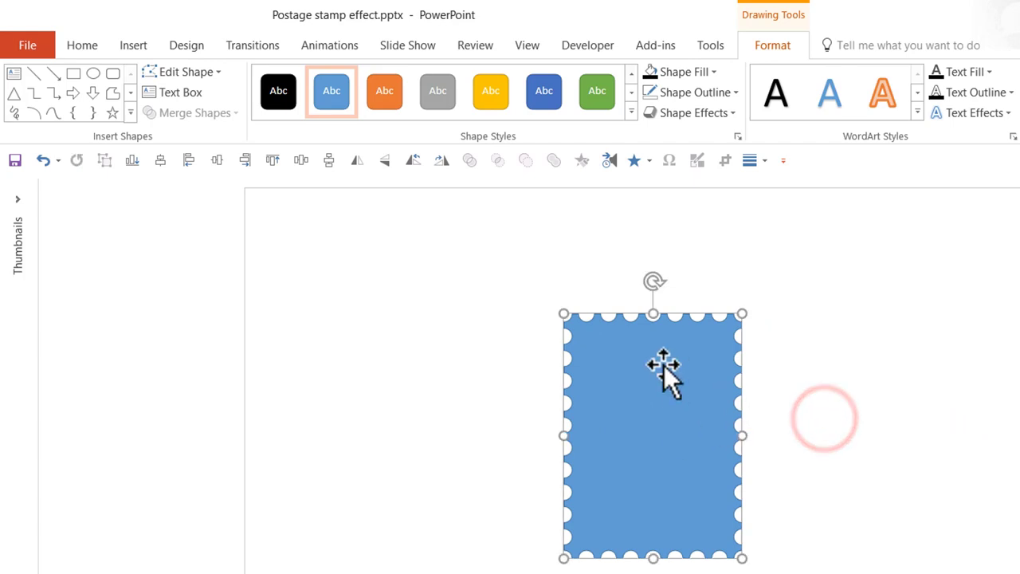
mouse_move(732, 538)
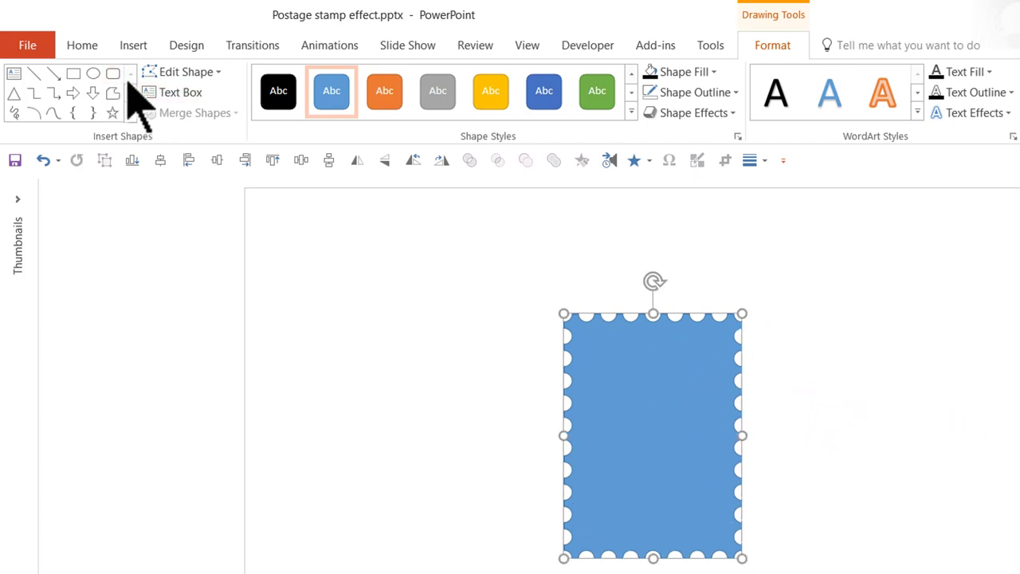
left_click(73, 72)
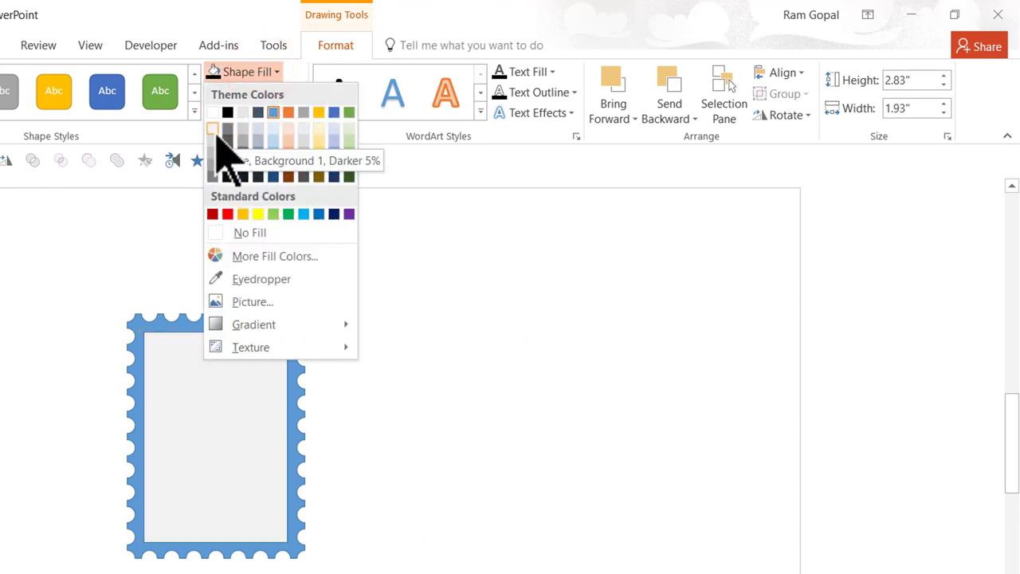
- Fill the inner panel light grey and the perforated border darker grey
left_click(254, 91)
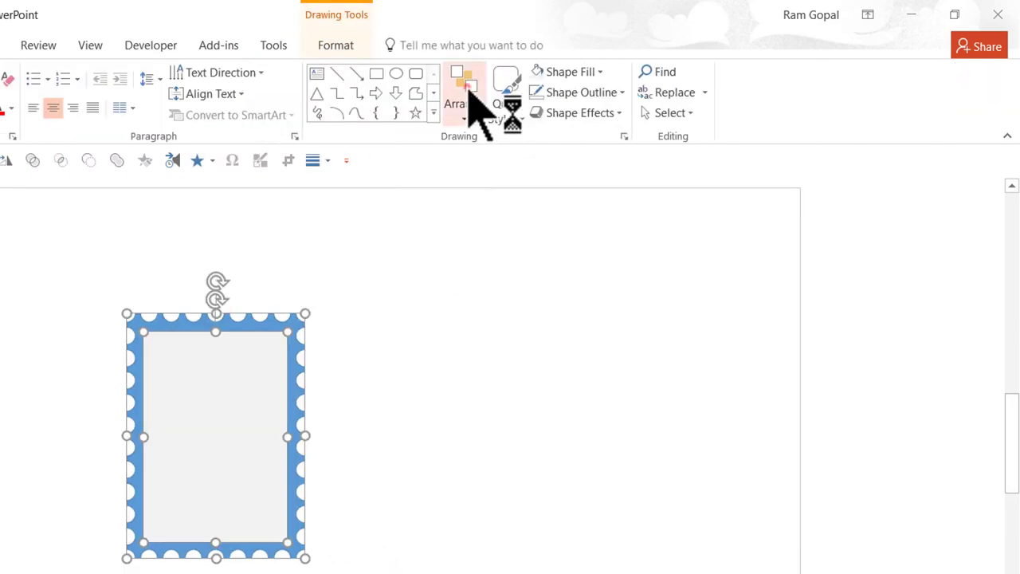
left_click(463, 92)
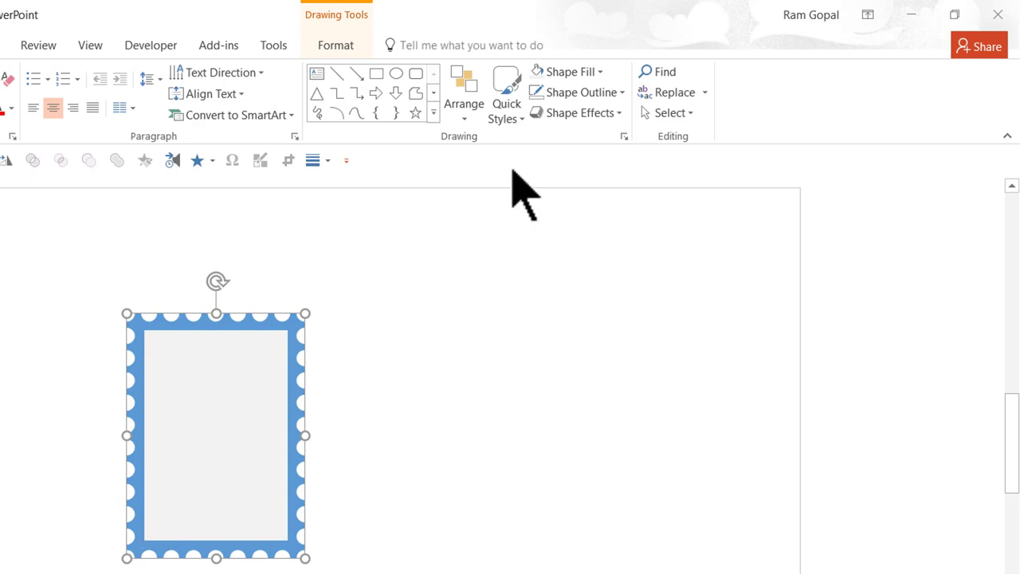
left_click(566, 71)
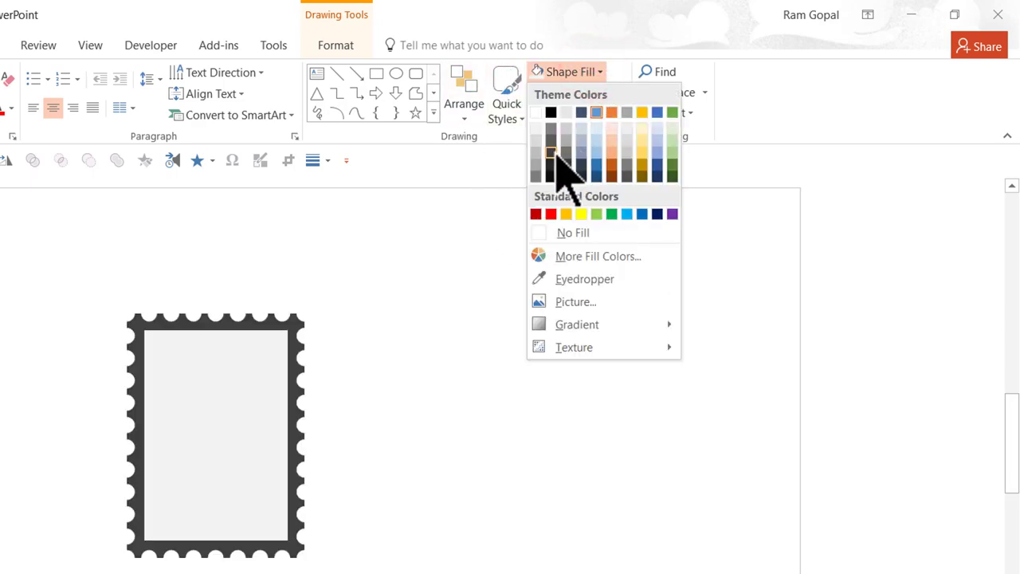
mouse_move(554, 180)
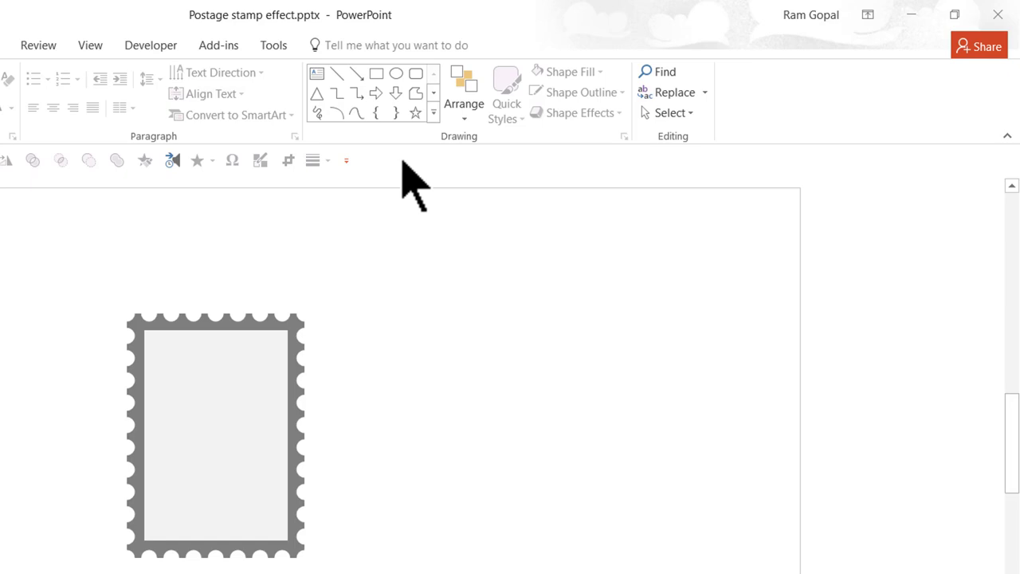
mouse_move(163, 358)
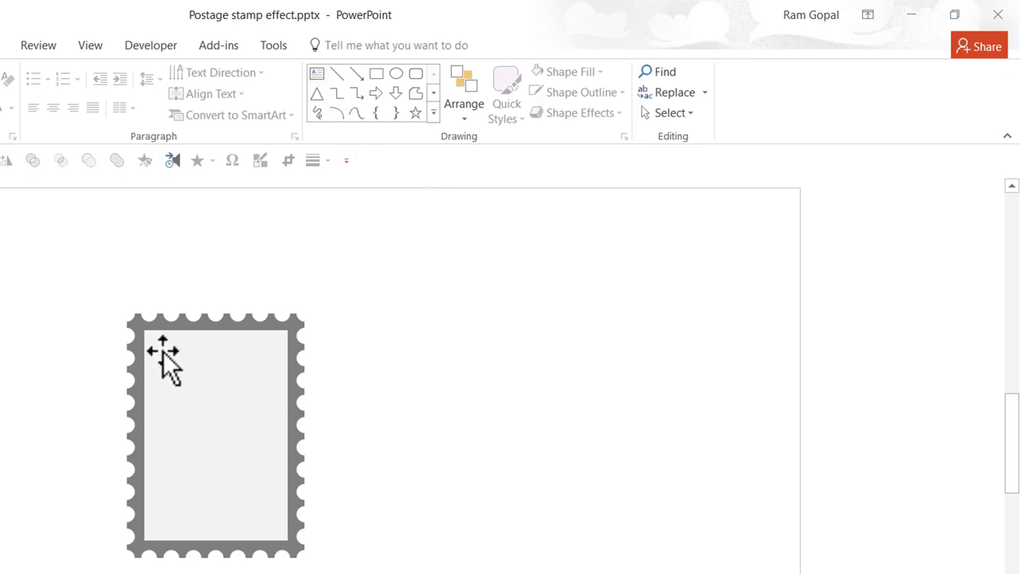
- Apply the Antonio font to the '50' label
left_click(317, 73)
type("50")
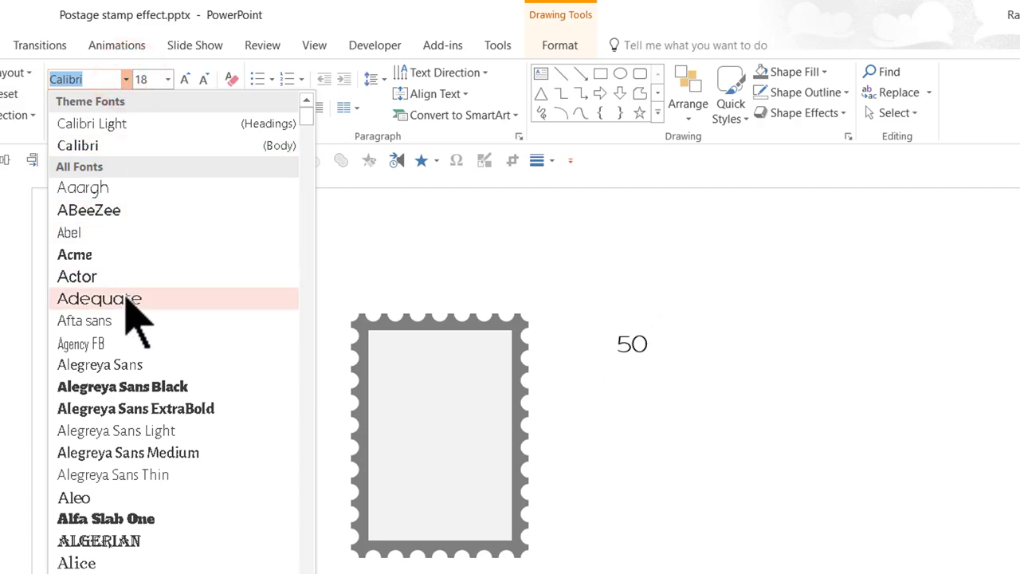
scroll("down", 3)
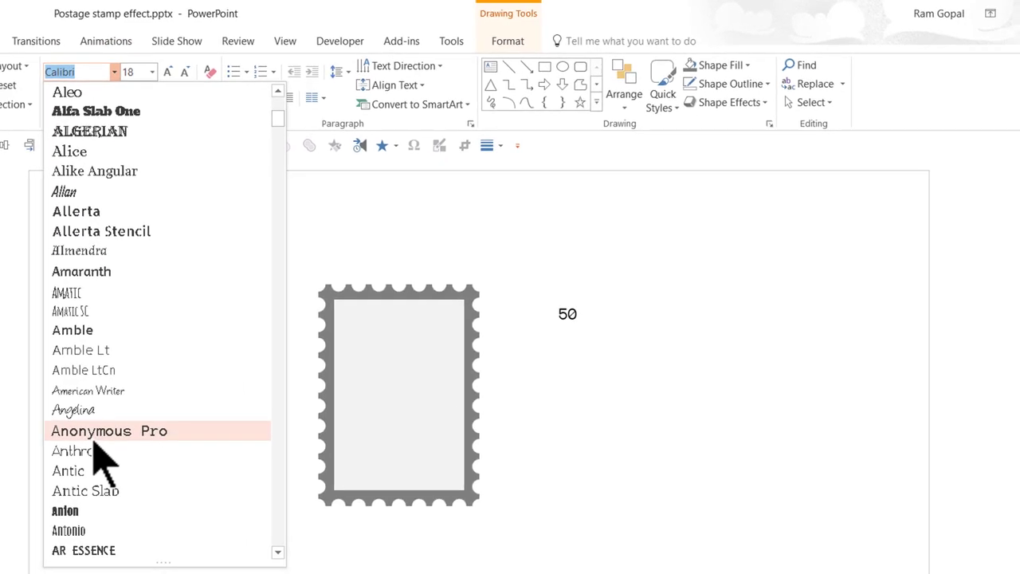
left_click(68, 531)
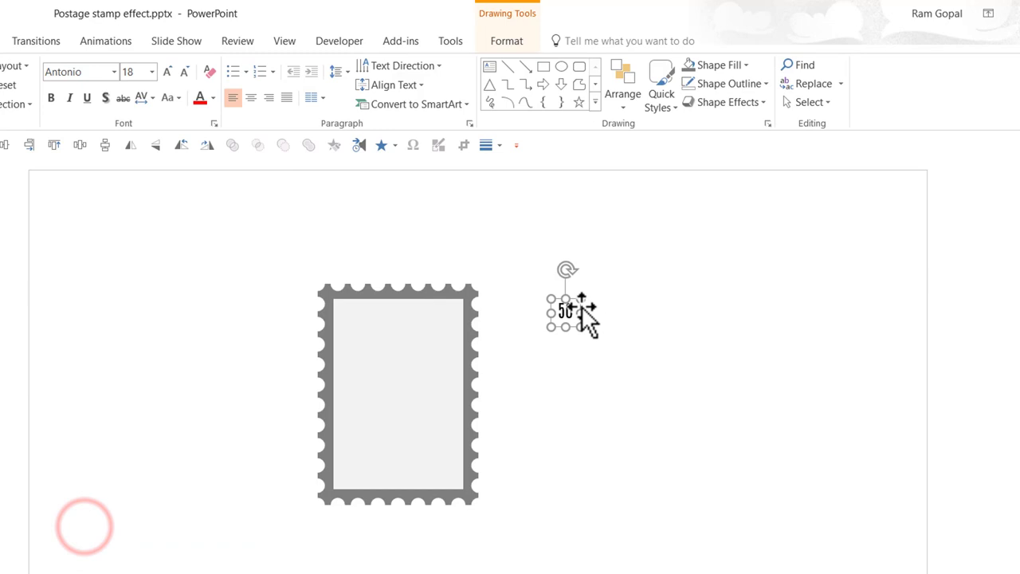
left_click(167, 71)
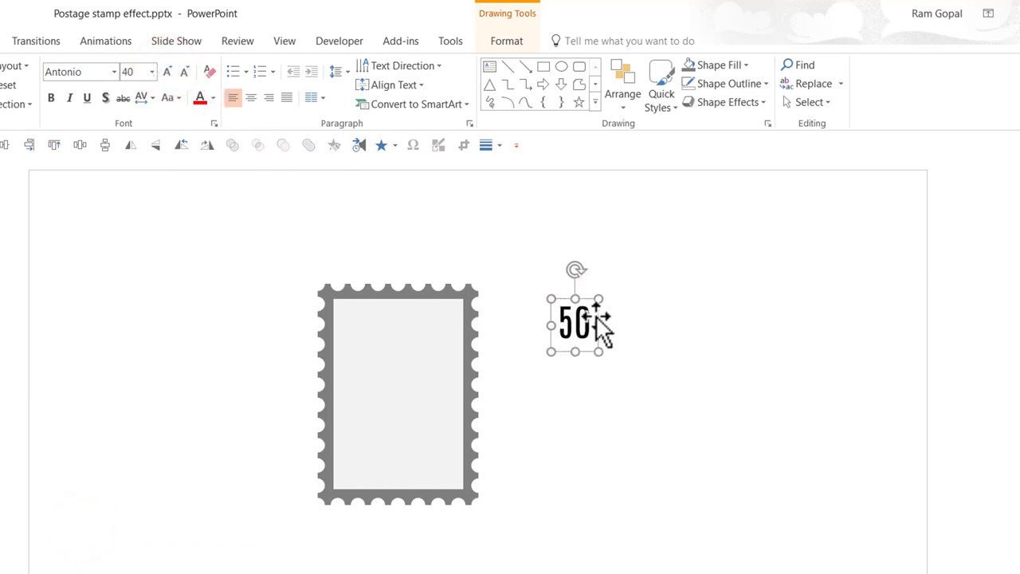
- Position '50' in the panel's top-left corner and 'Text' in the top-right
left_click_drag(576, 323, 355, 323)
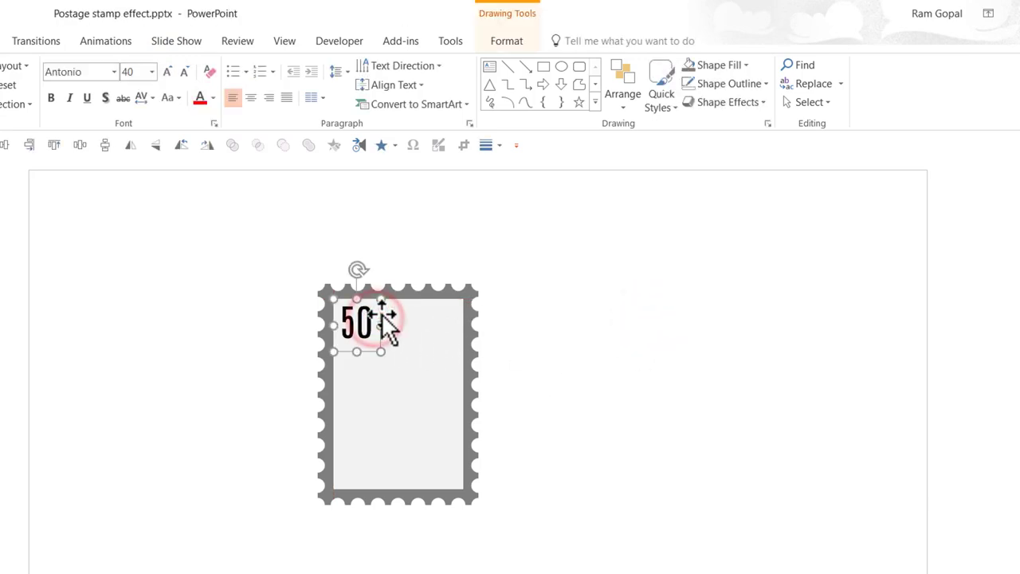
left_click_drag(366, 323, 606, 327)
type("Text")
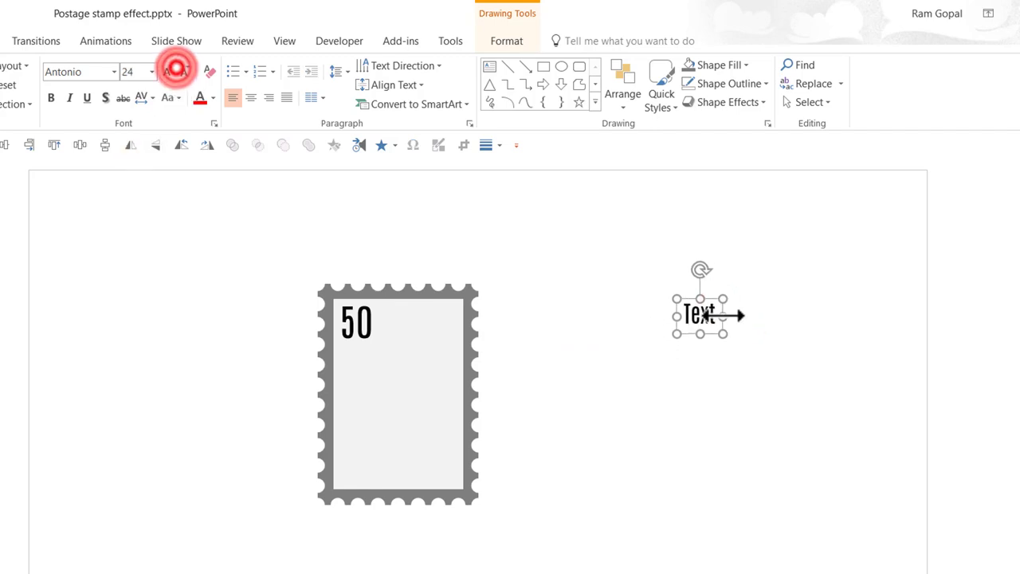
left_click_drag(705, 313, 440, 314)
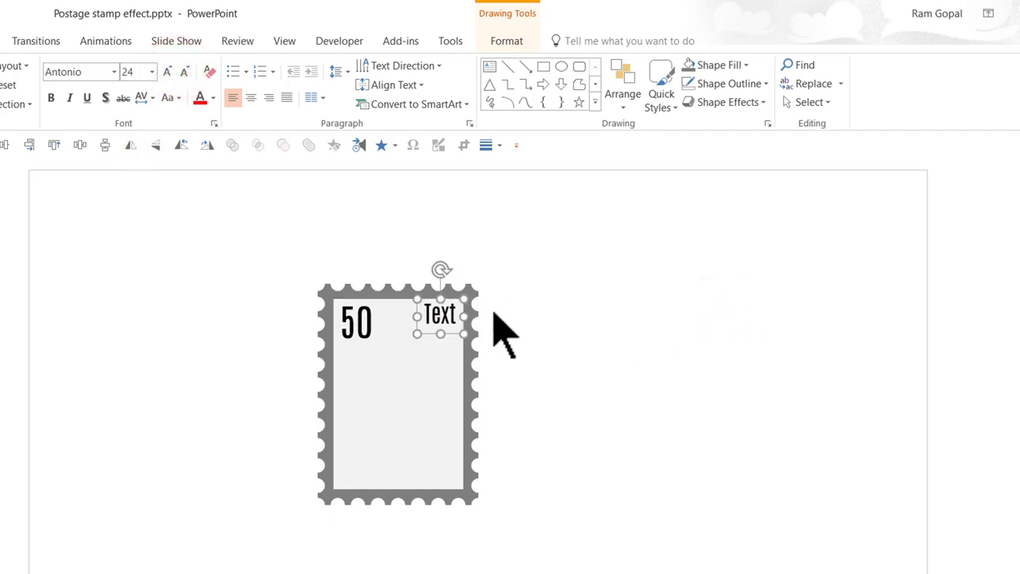
left_click(566, 337)
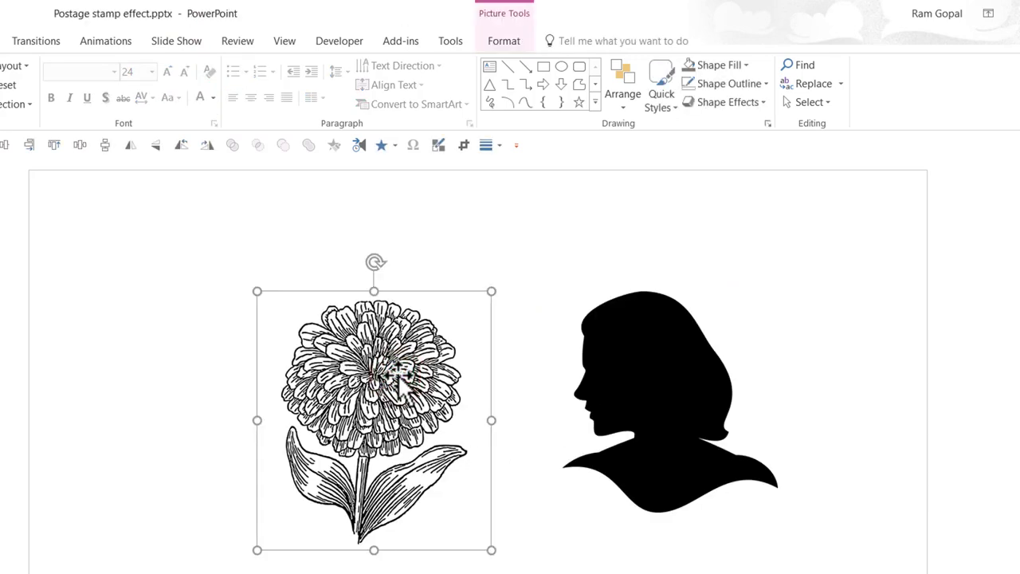
mouse_move(236, 394)
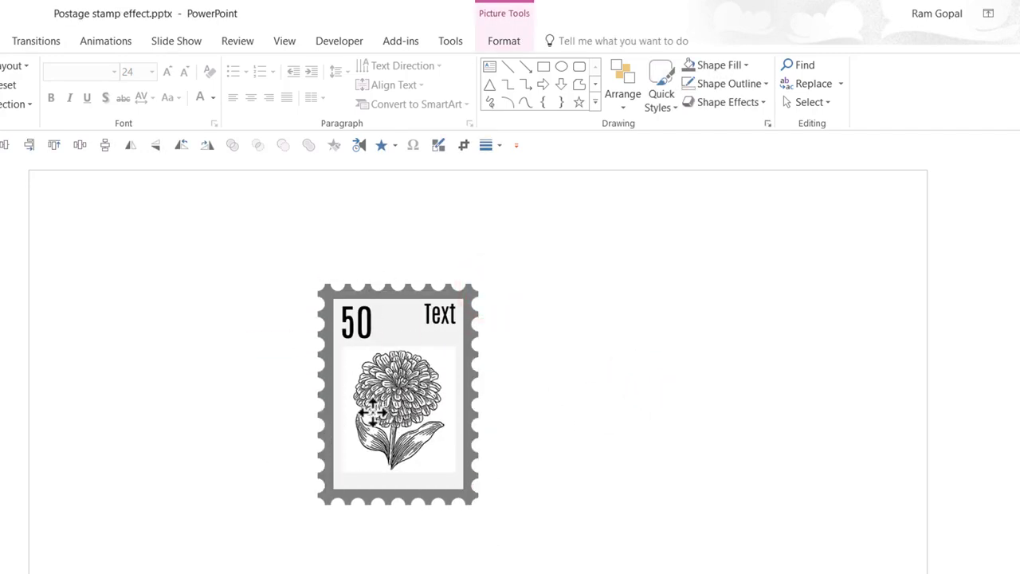
- Select the flower engraving inside the stamp and bring up its picture formatting options
left_click(396, 410)
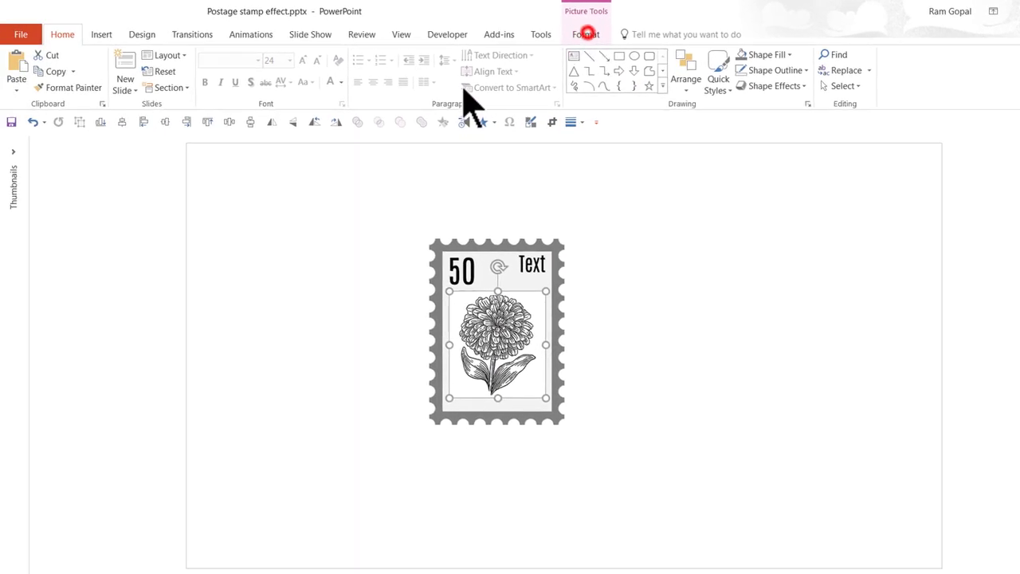
left_click(116, 72)
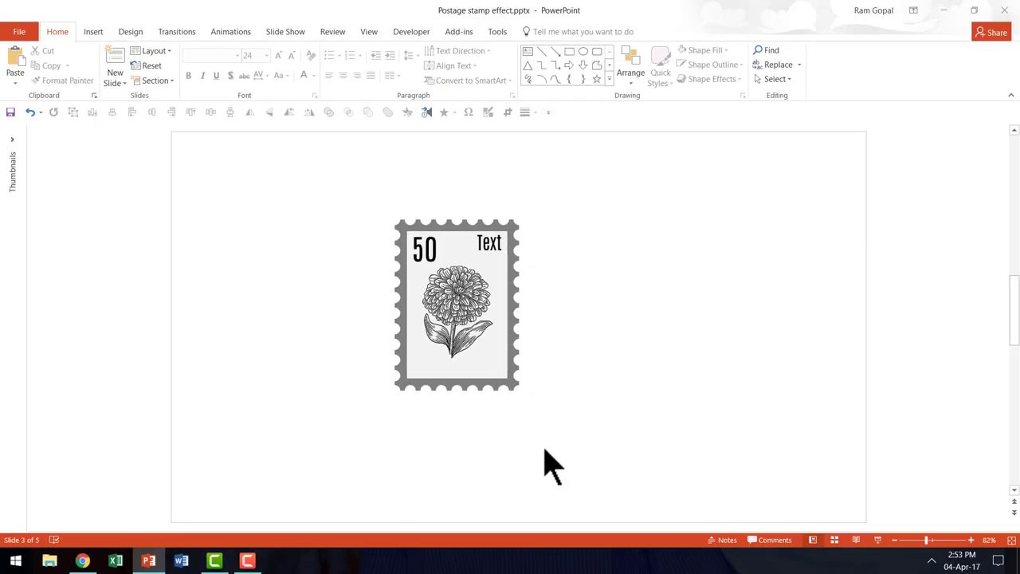
mouse_move(632, 444)
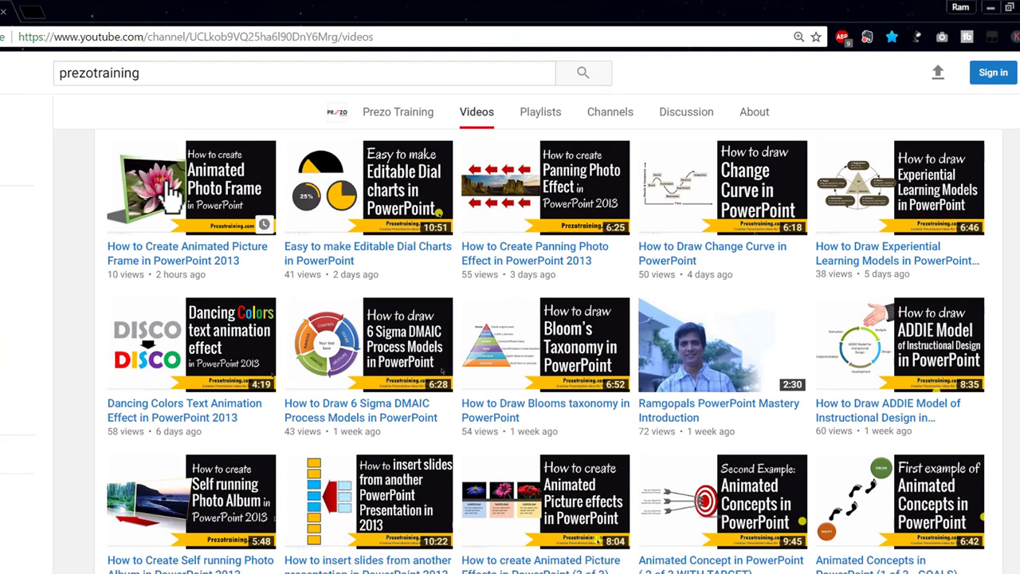
- Scroll the Prezo Training Videos page and switch to the channel's Home page
scroll("down", 3)
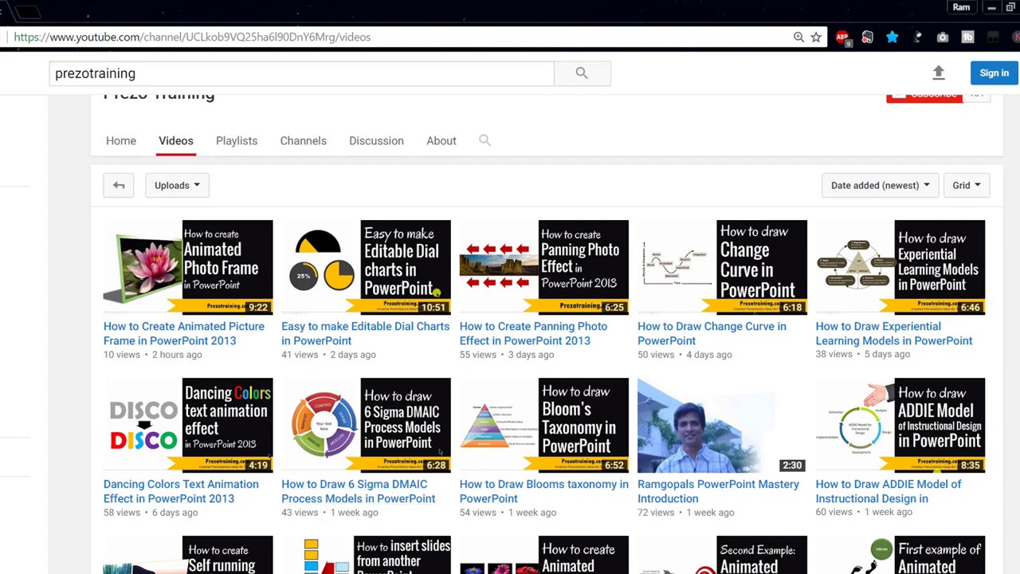
mouse_move(359, 333)
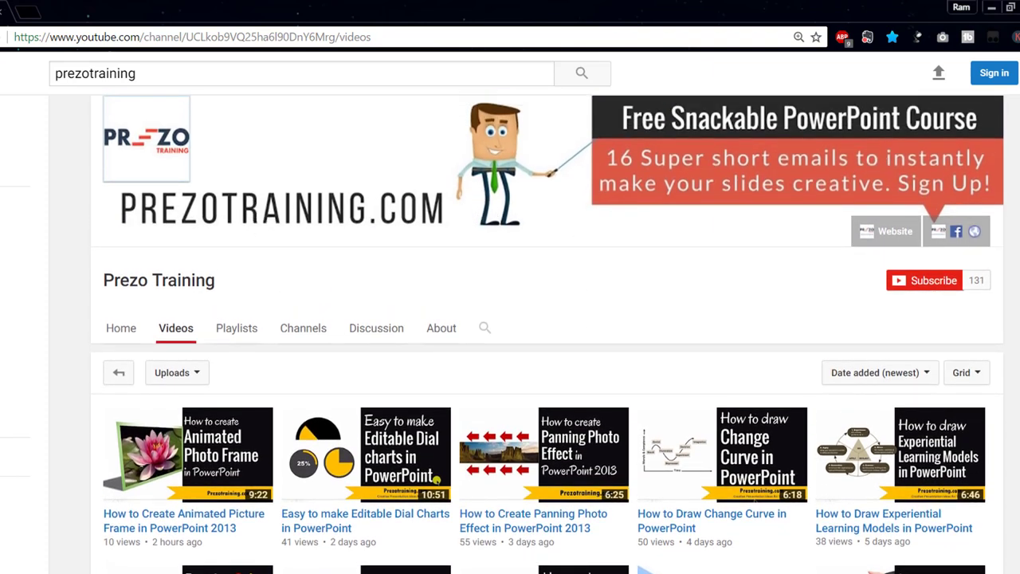
left_click(121, 328)
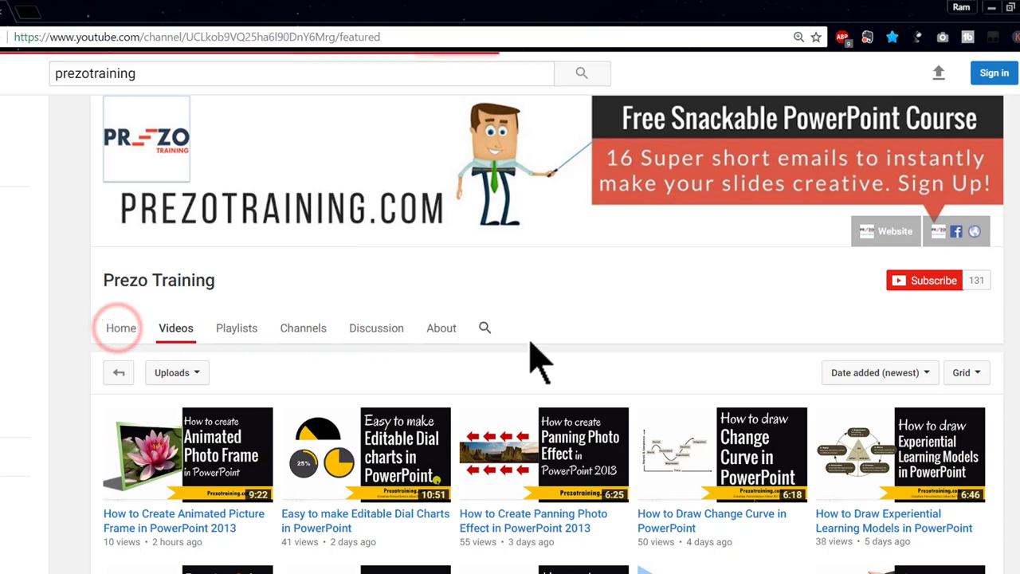
left_click(121, 327)
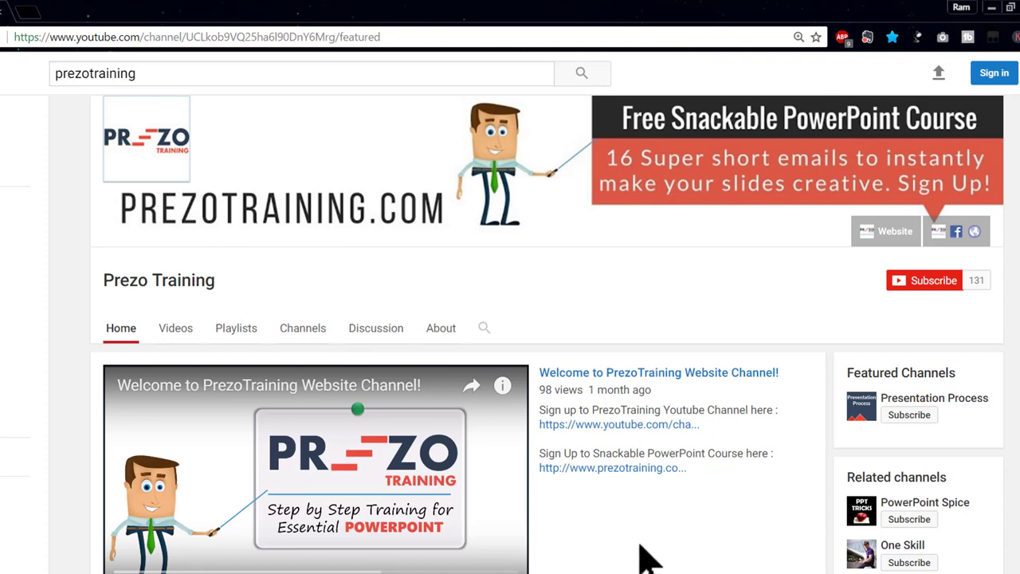
mouse_move(681, 546)
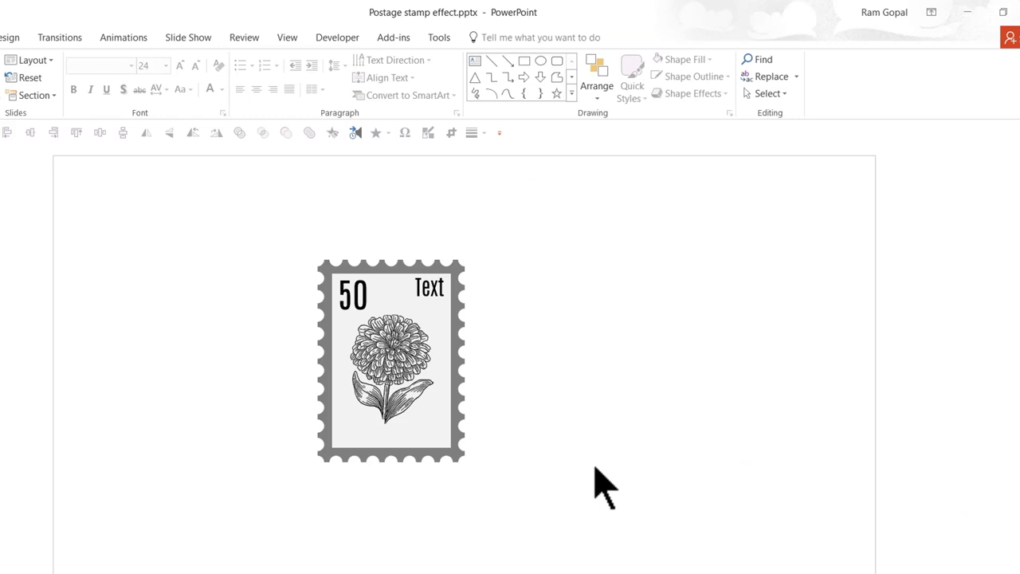
mouse_move(610, 375)
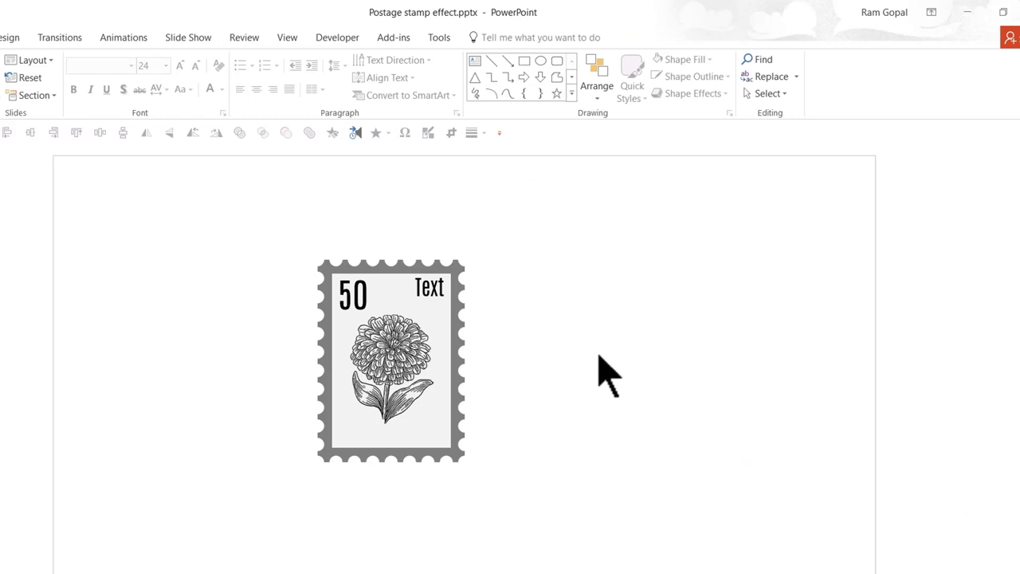